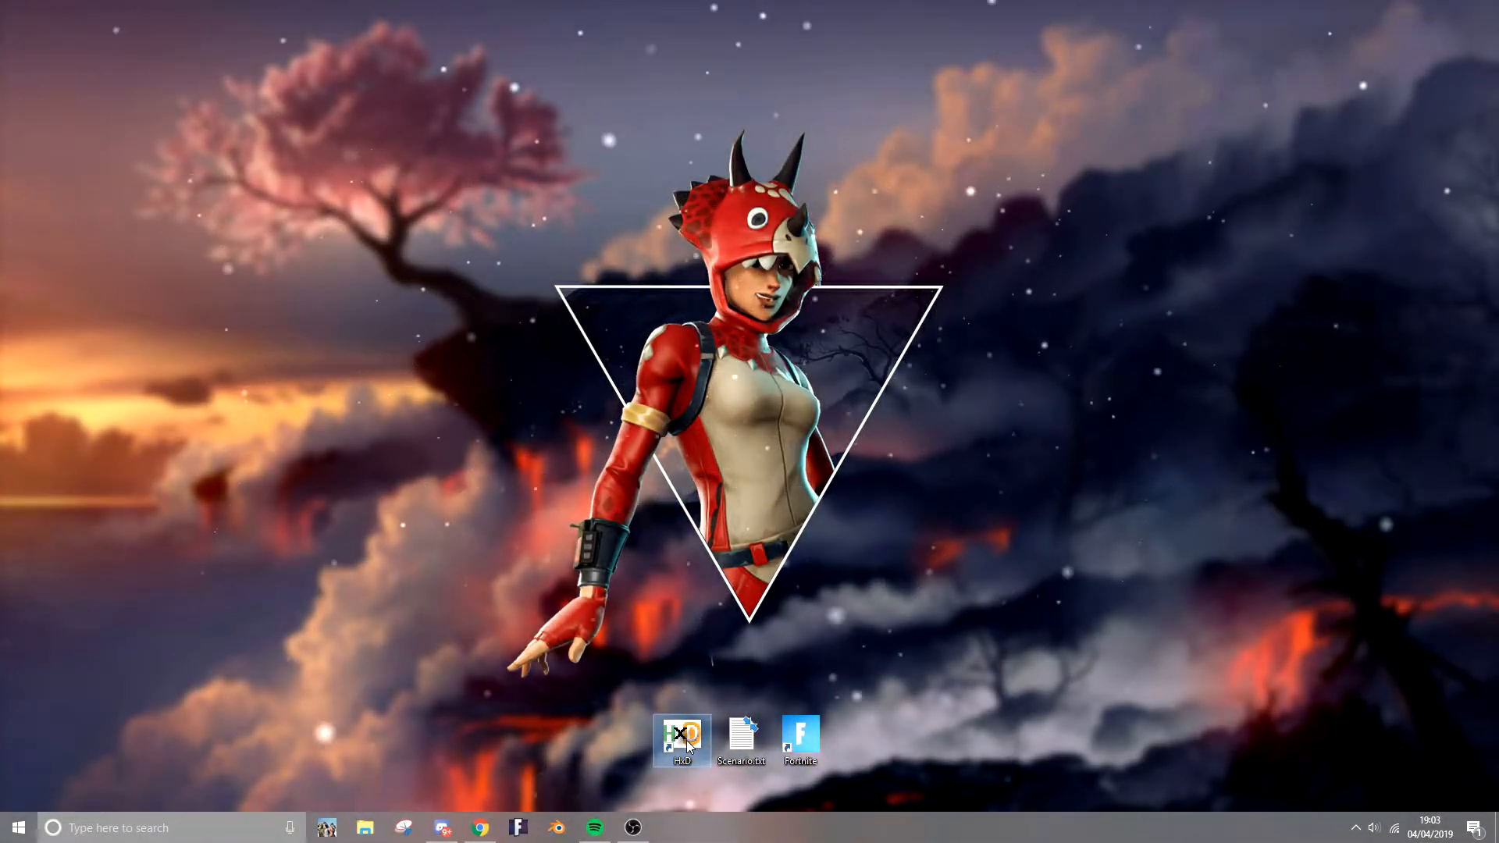
- Open pakchunk0_s1-WindowsClient.pak in HxD from the desktop shortcut
double_click(681, 736)
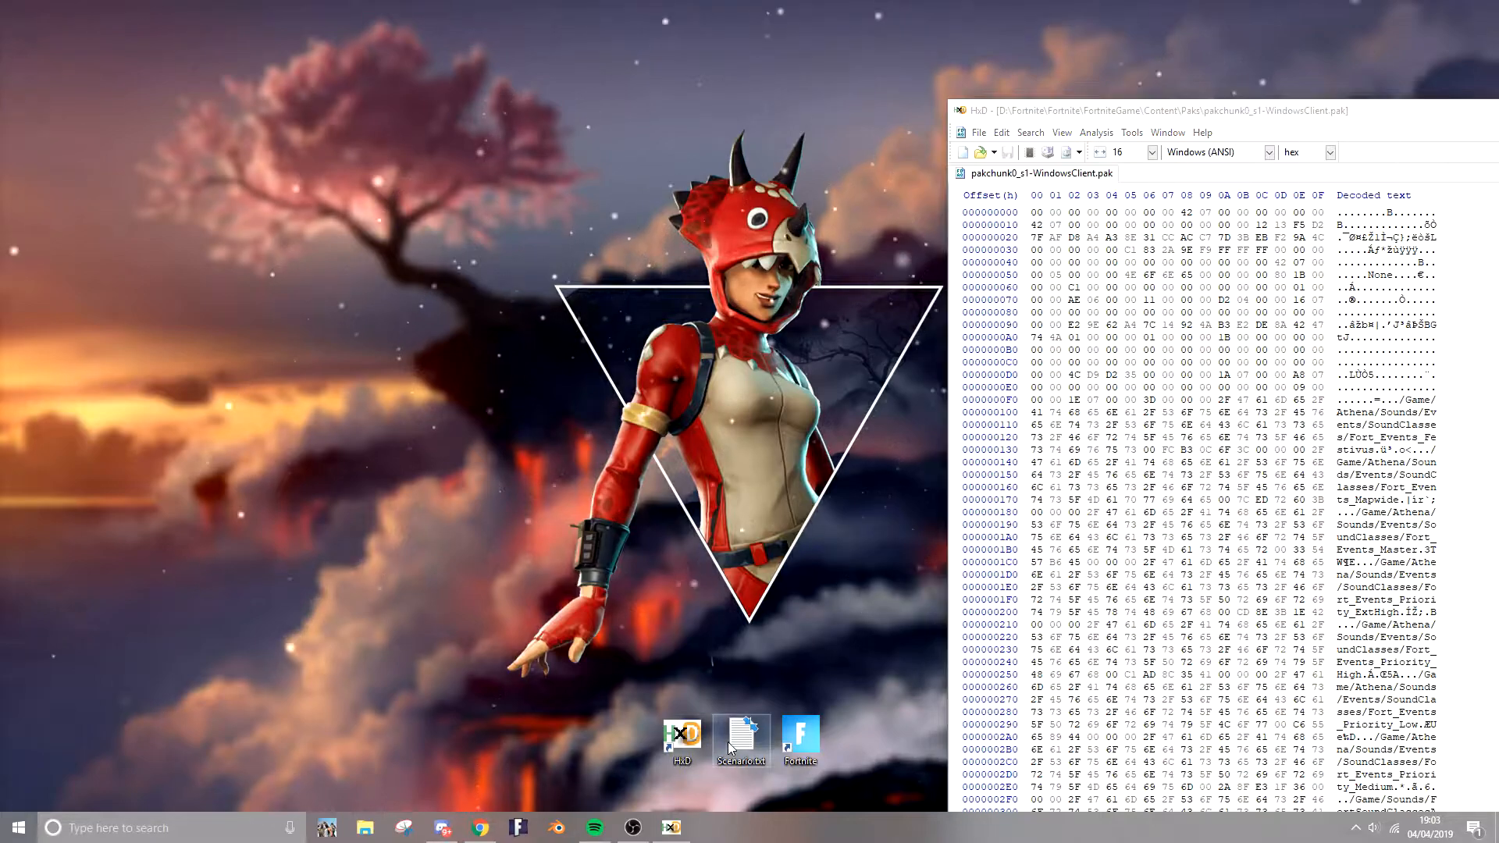
- Using Scenario.txt's hex strings, replace all Boogie_Down hex occurrences with the KPop_Dance03 path
double_click(741, 736)
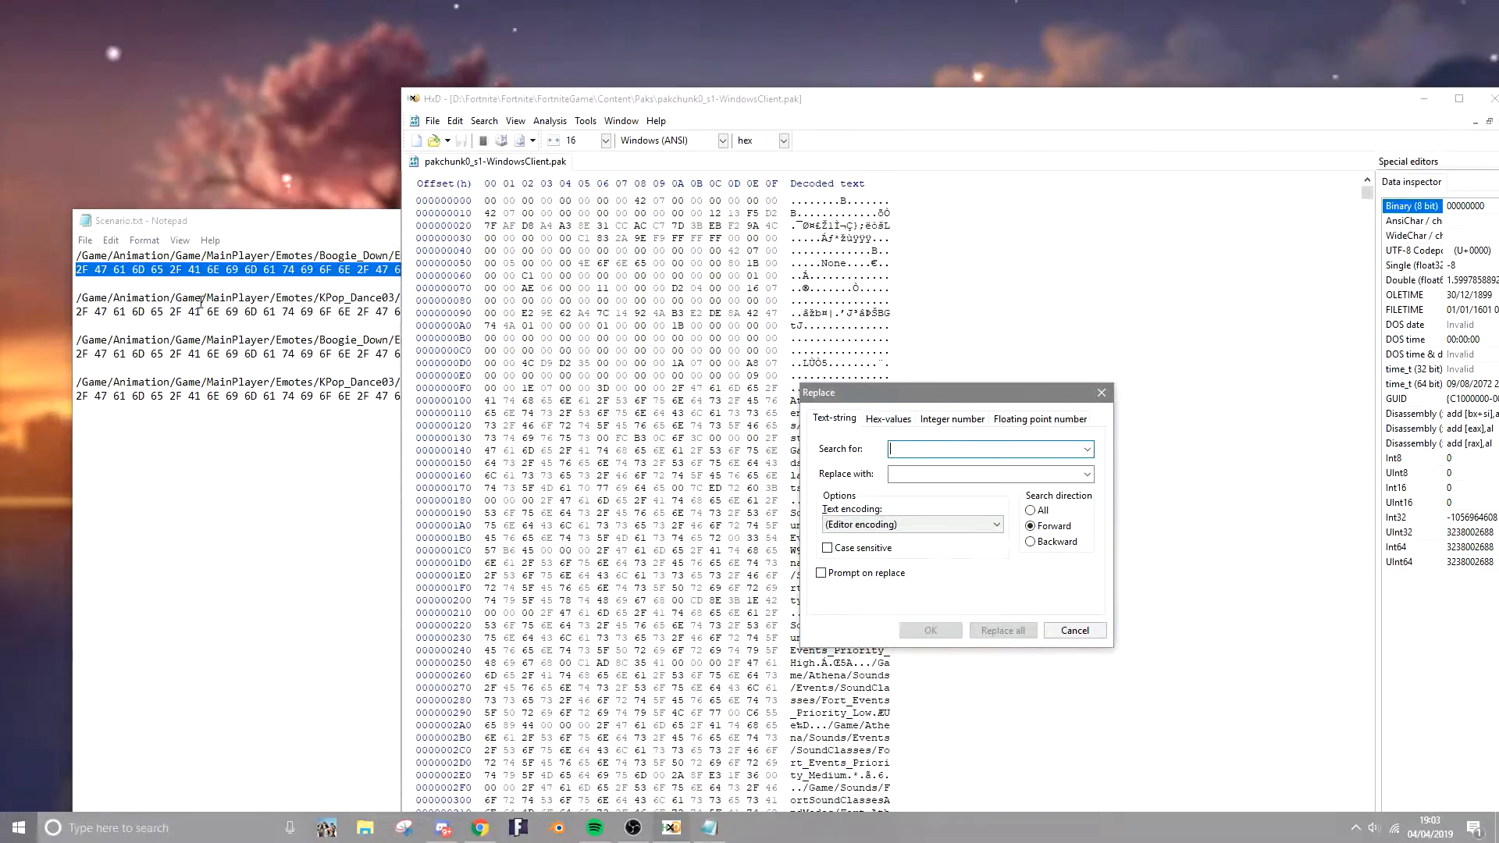
left_click(888, 419)
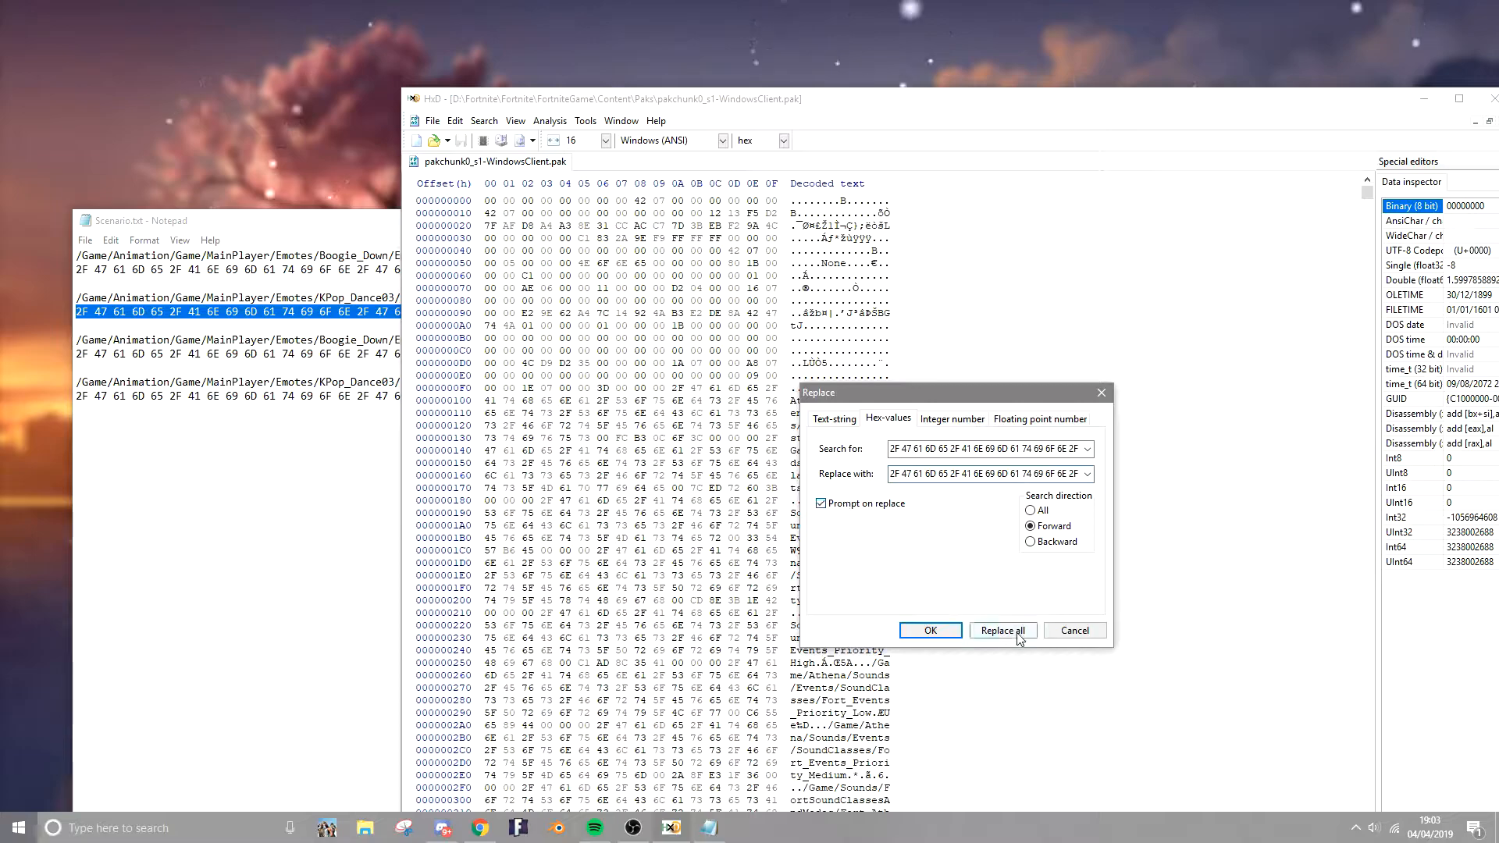
left_click(1003, 630)
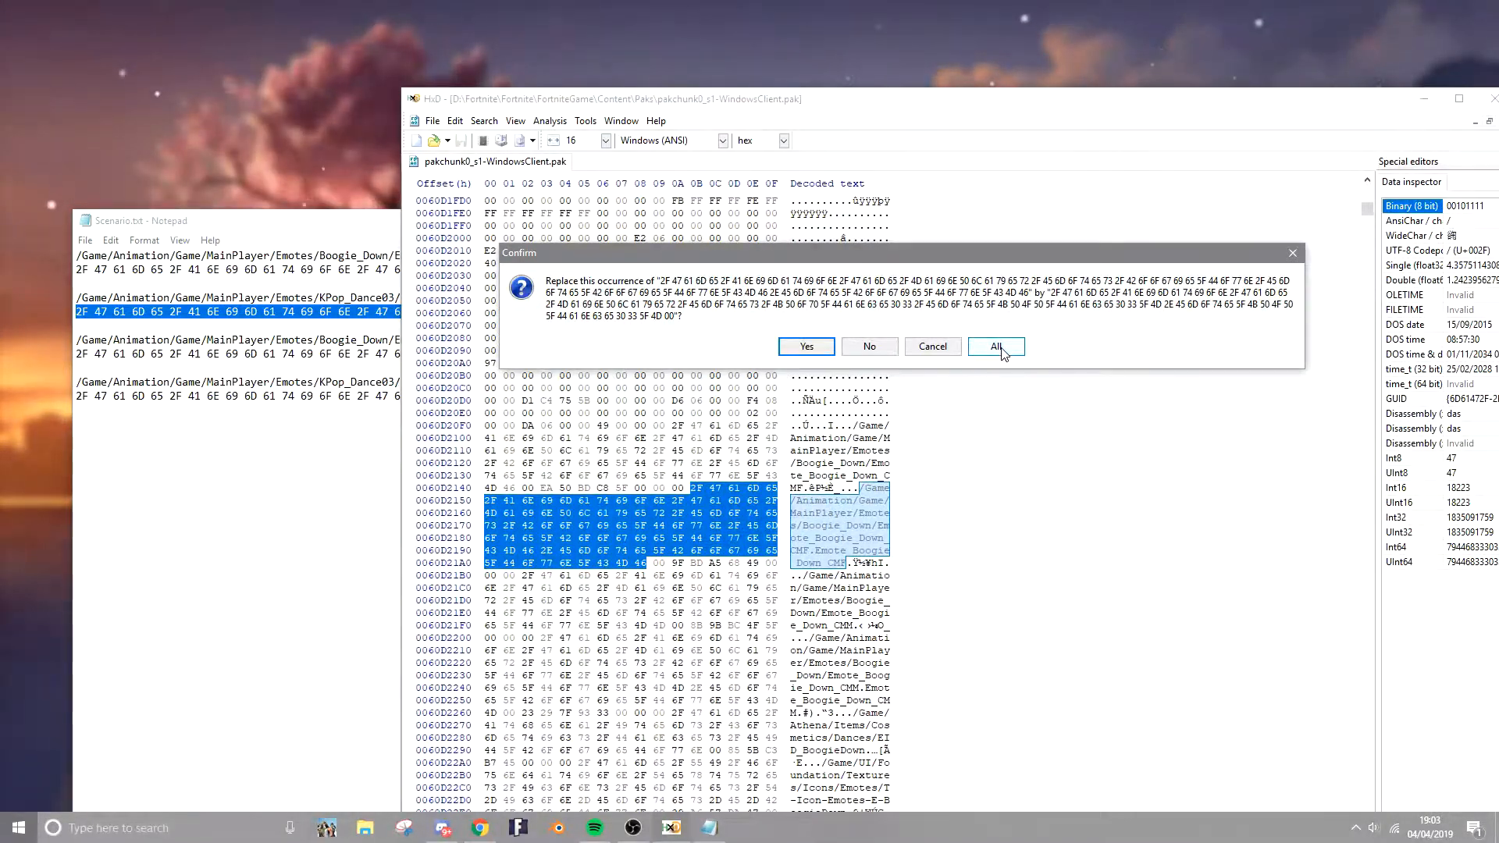
left_click(996, 345)
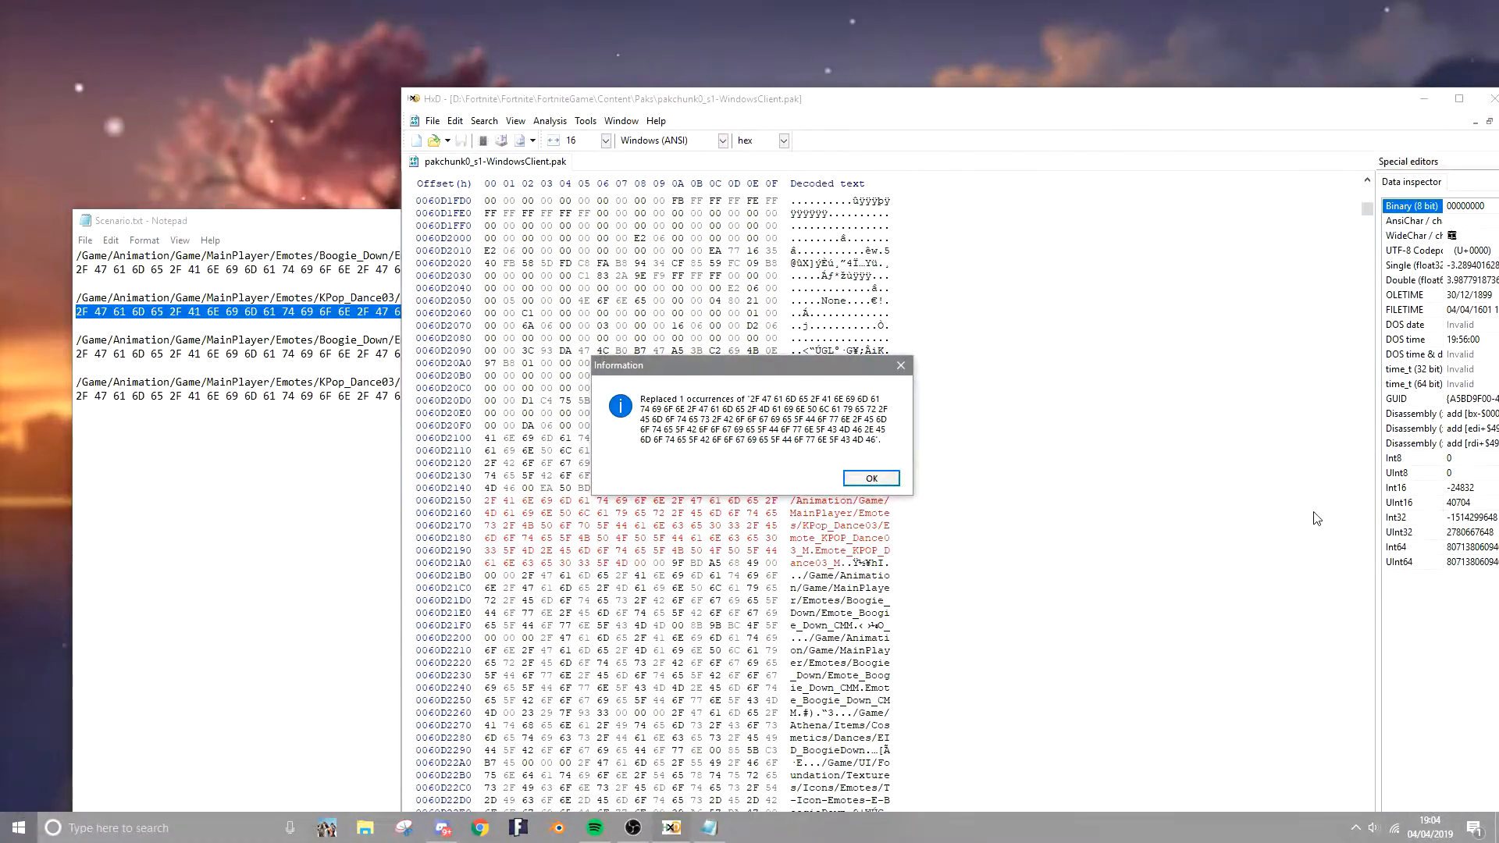
- Replace the second path (_Boogie_Down_CMM) with KPop_Dance03, then save the pak and close HxD
left_click(871, 477)
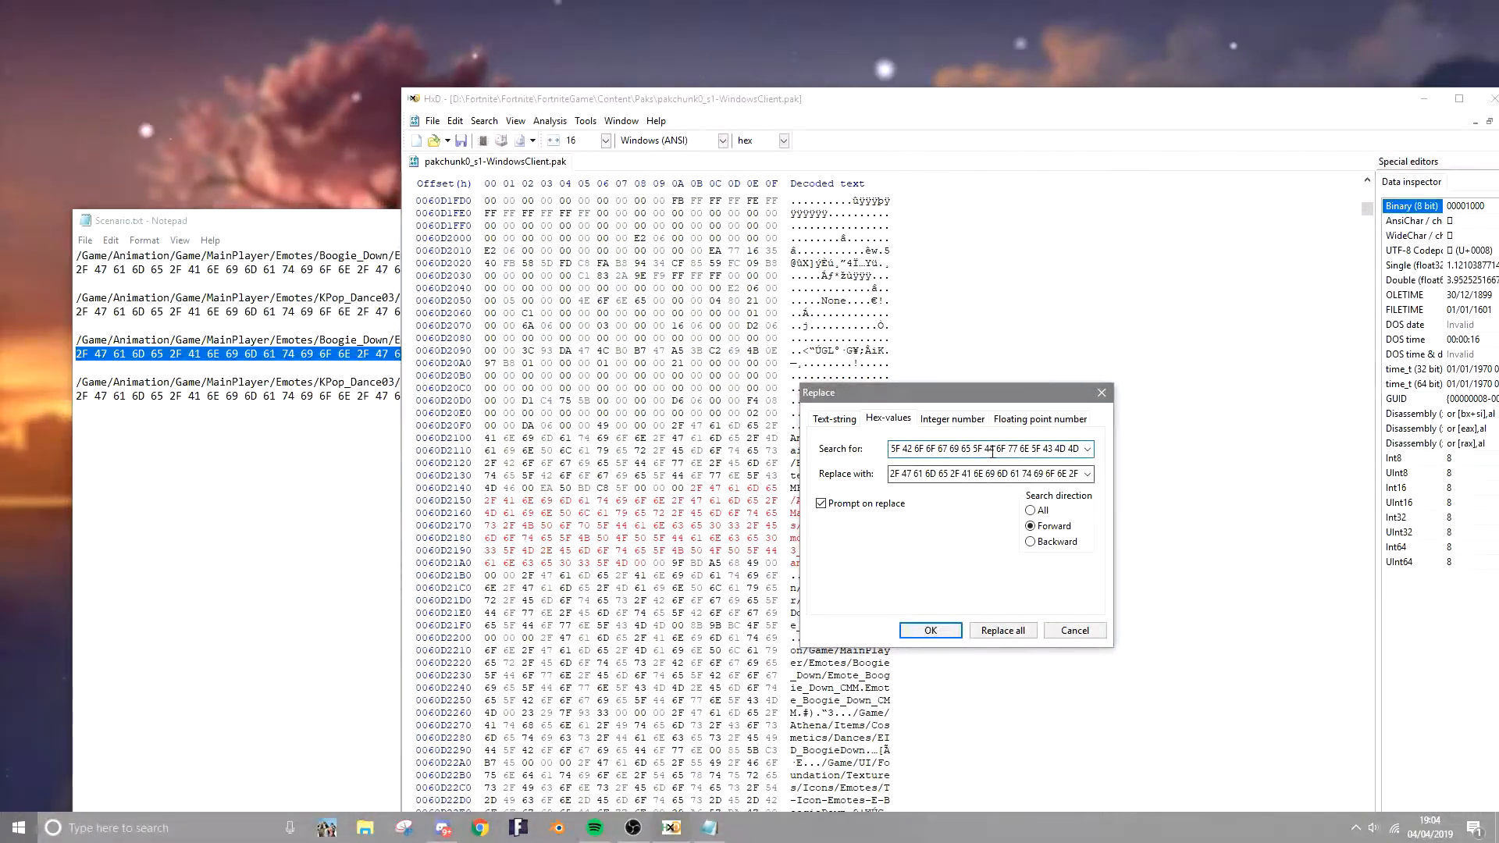
left_click(987, 449)
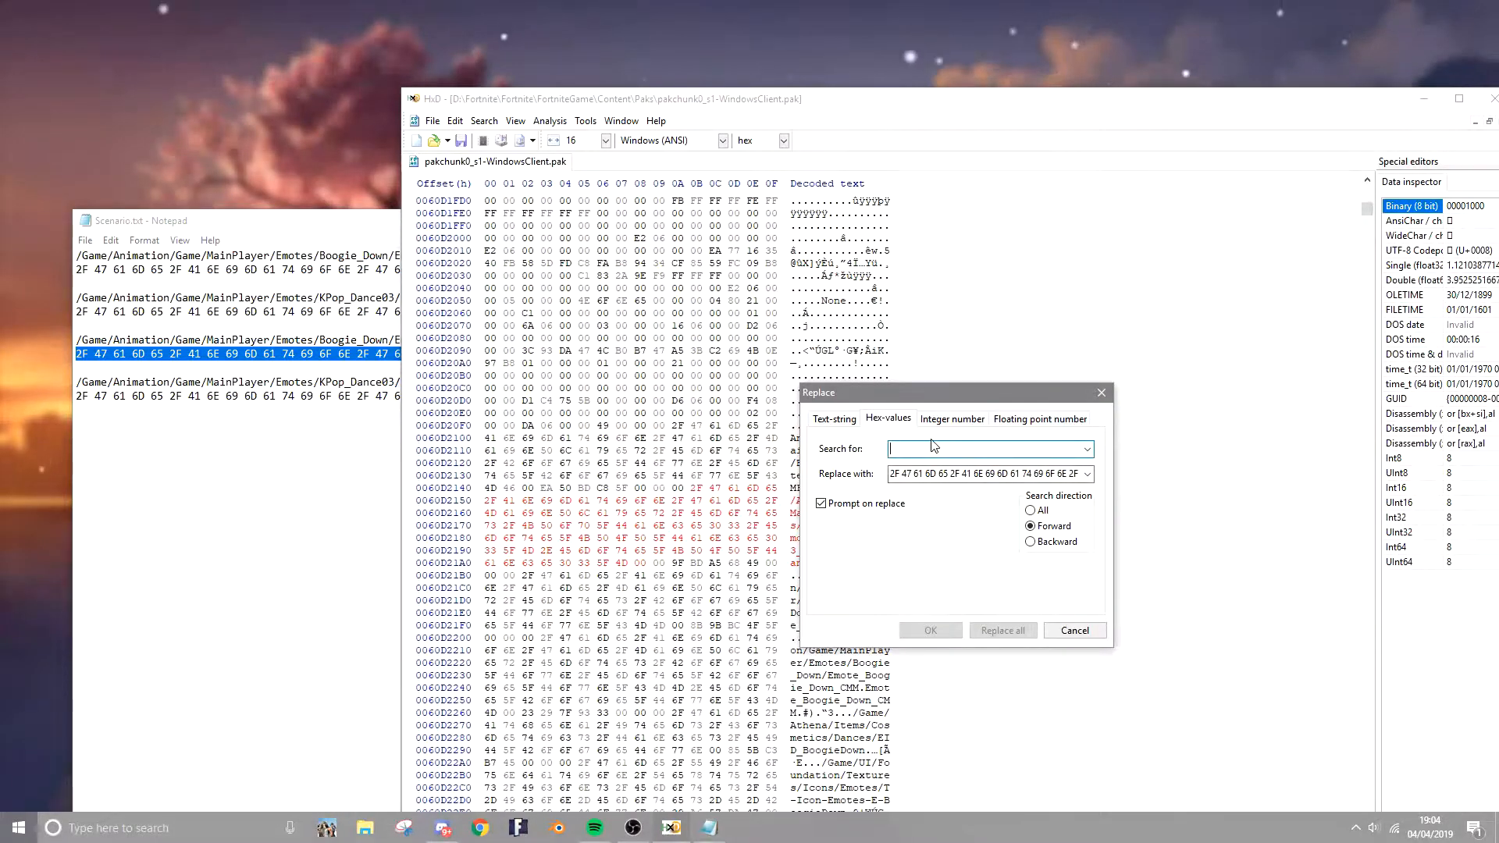
type("5F 42 6F 6F 67 69 65 5F 44 6F 77 6E 5F 43 4D 4D")
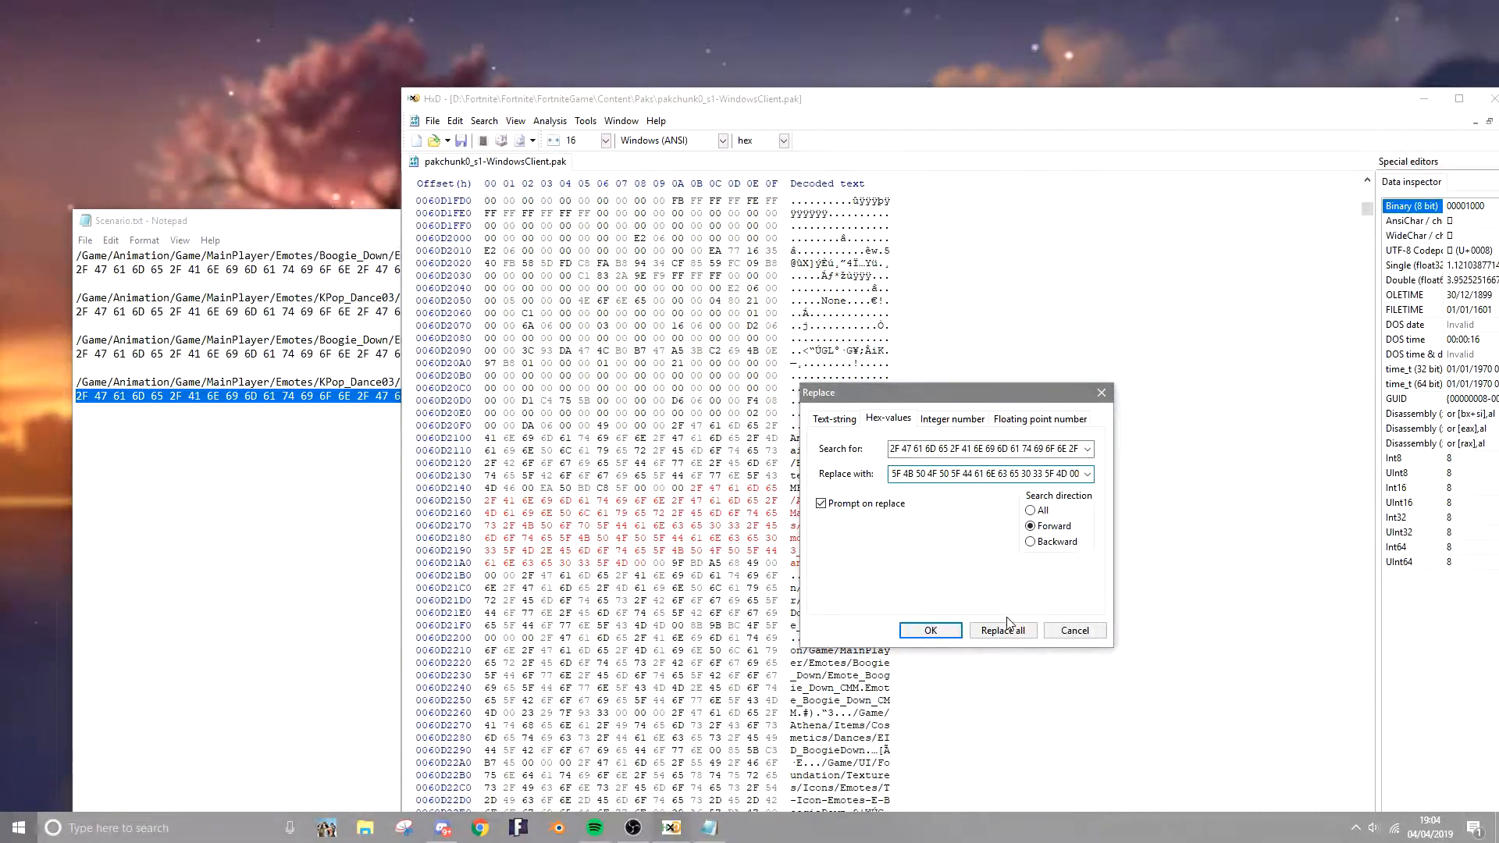
left_click(1003, 630)
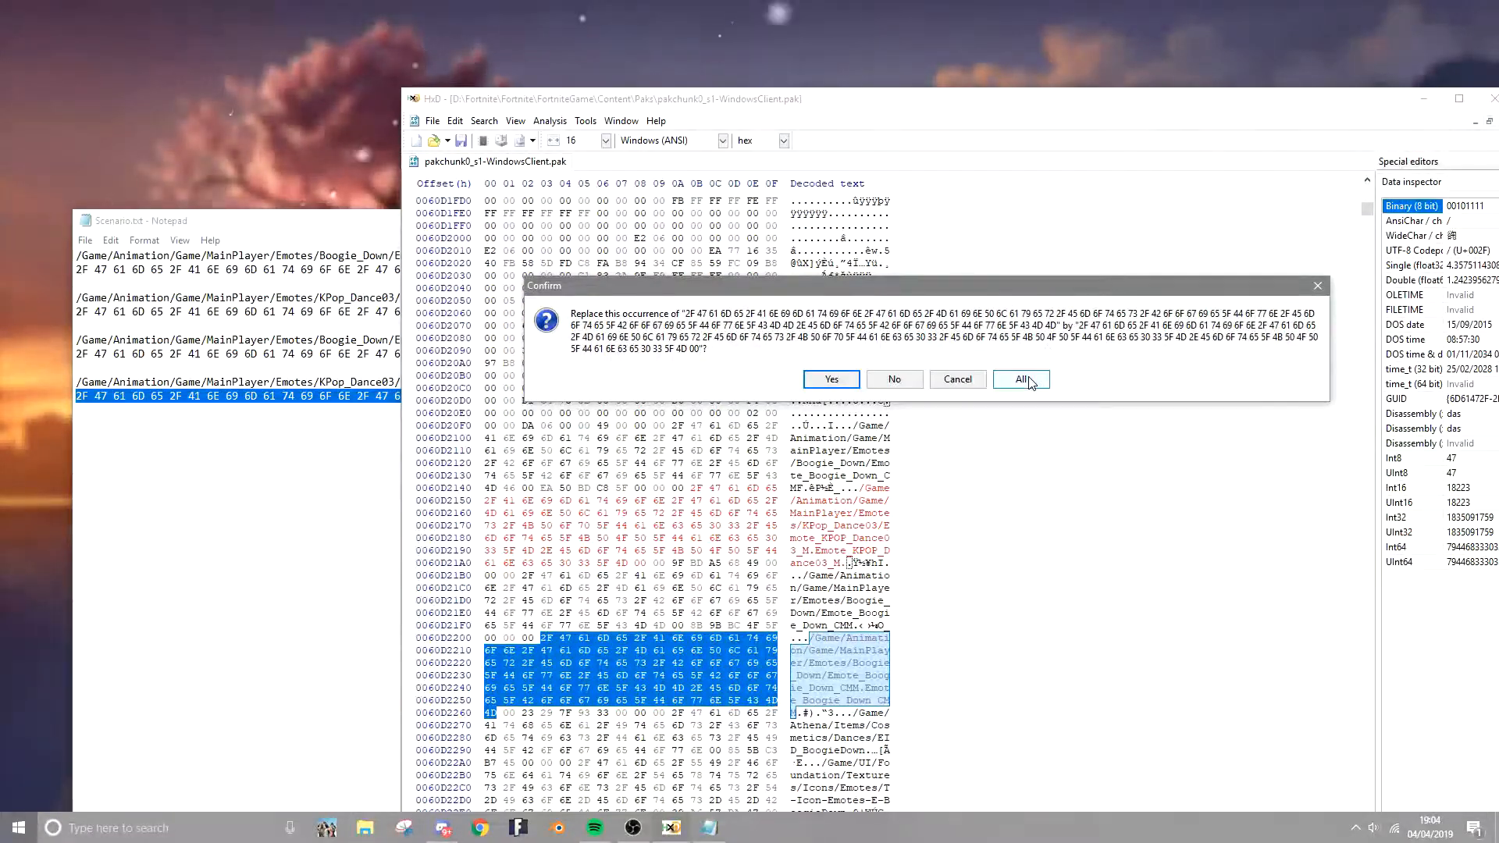
left_click(1021, 379)
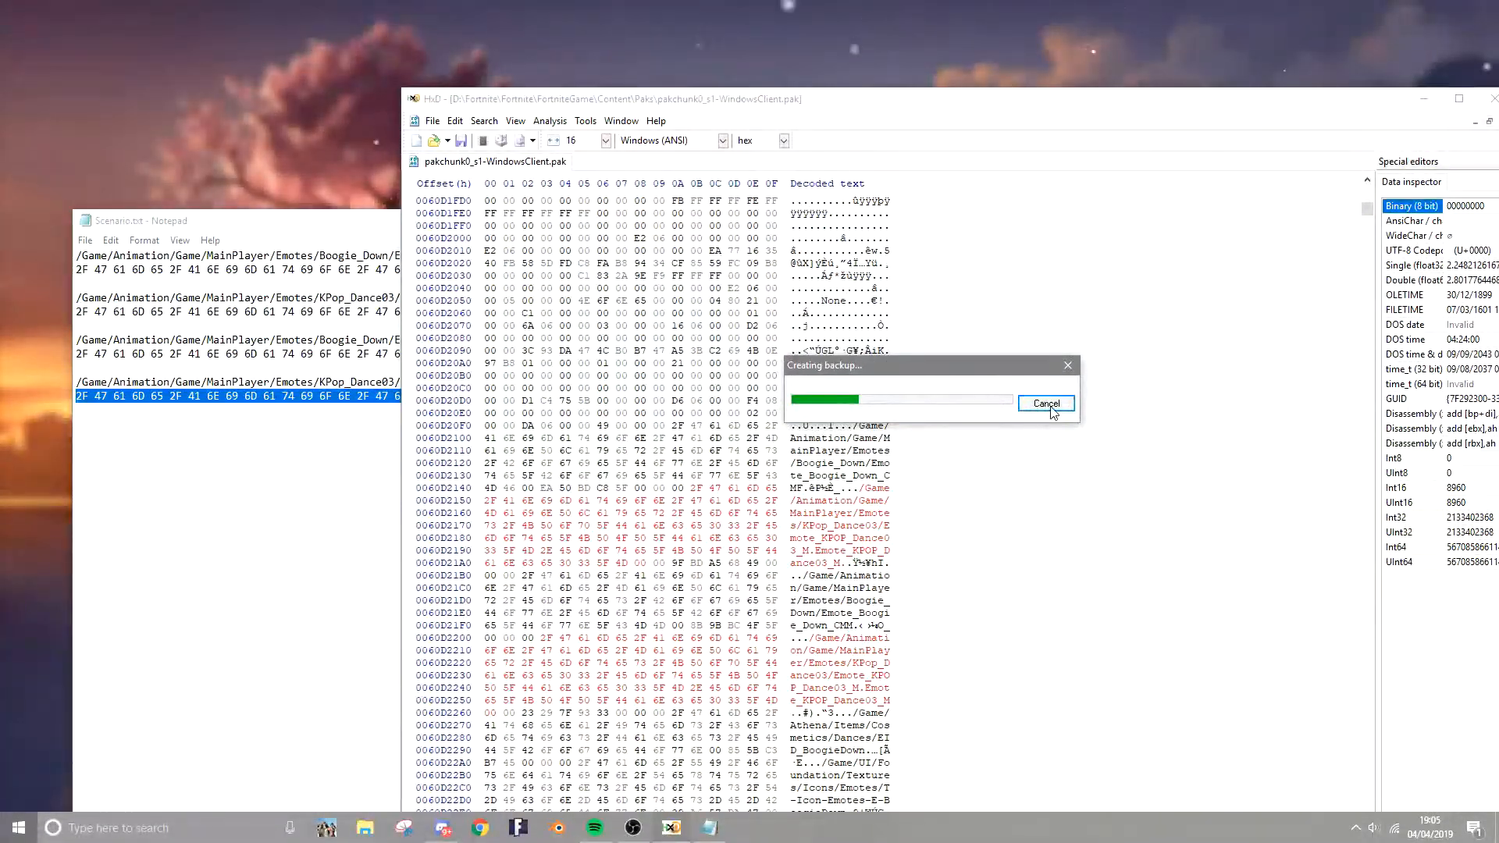
left_click(1045, 404)
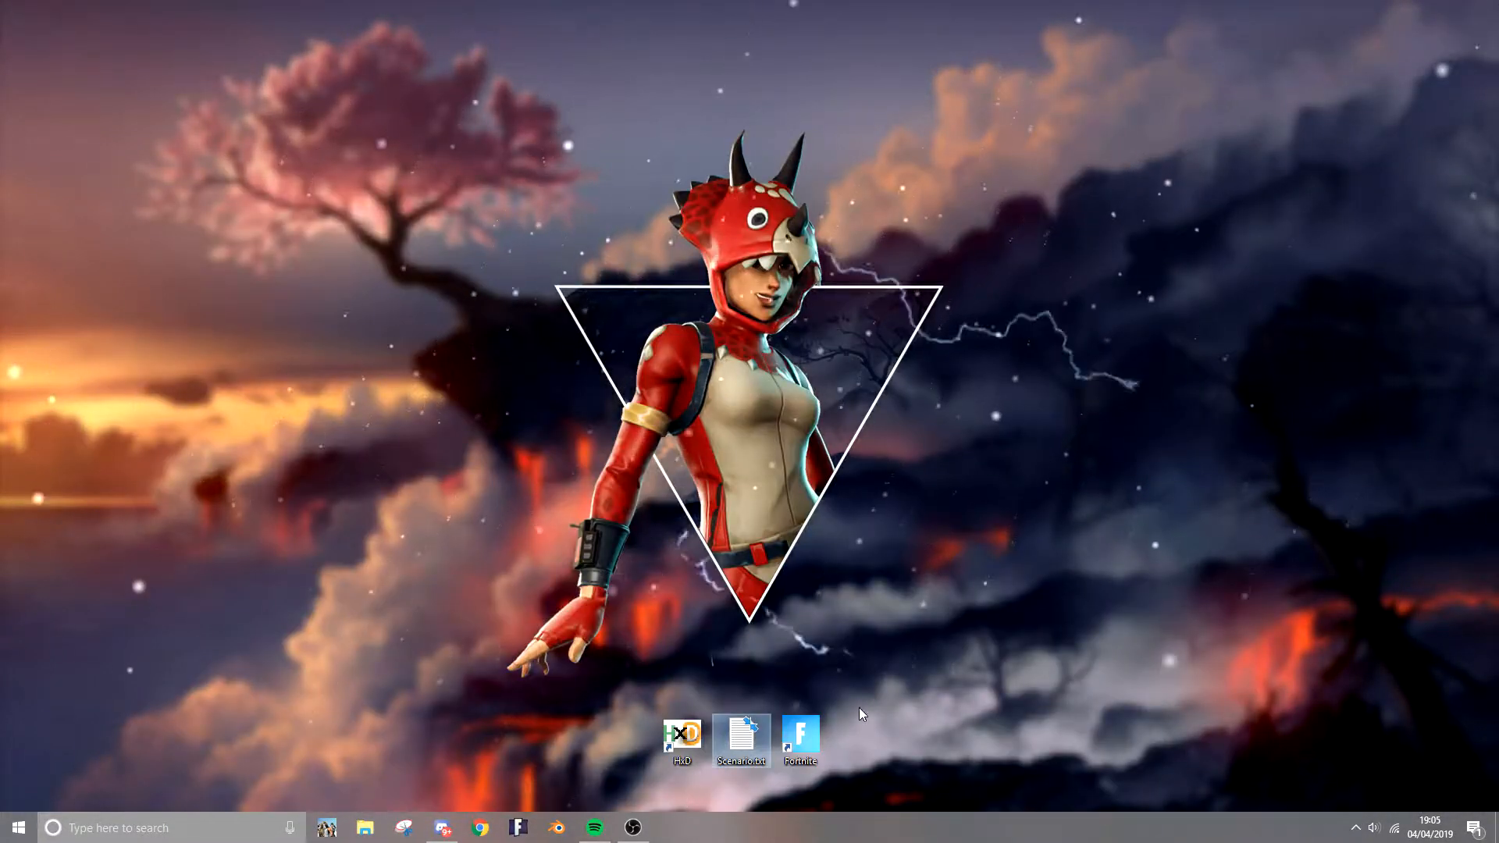
- Launch Fortnite and enter the Battle Royale lobby
double_click(800, 734)
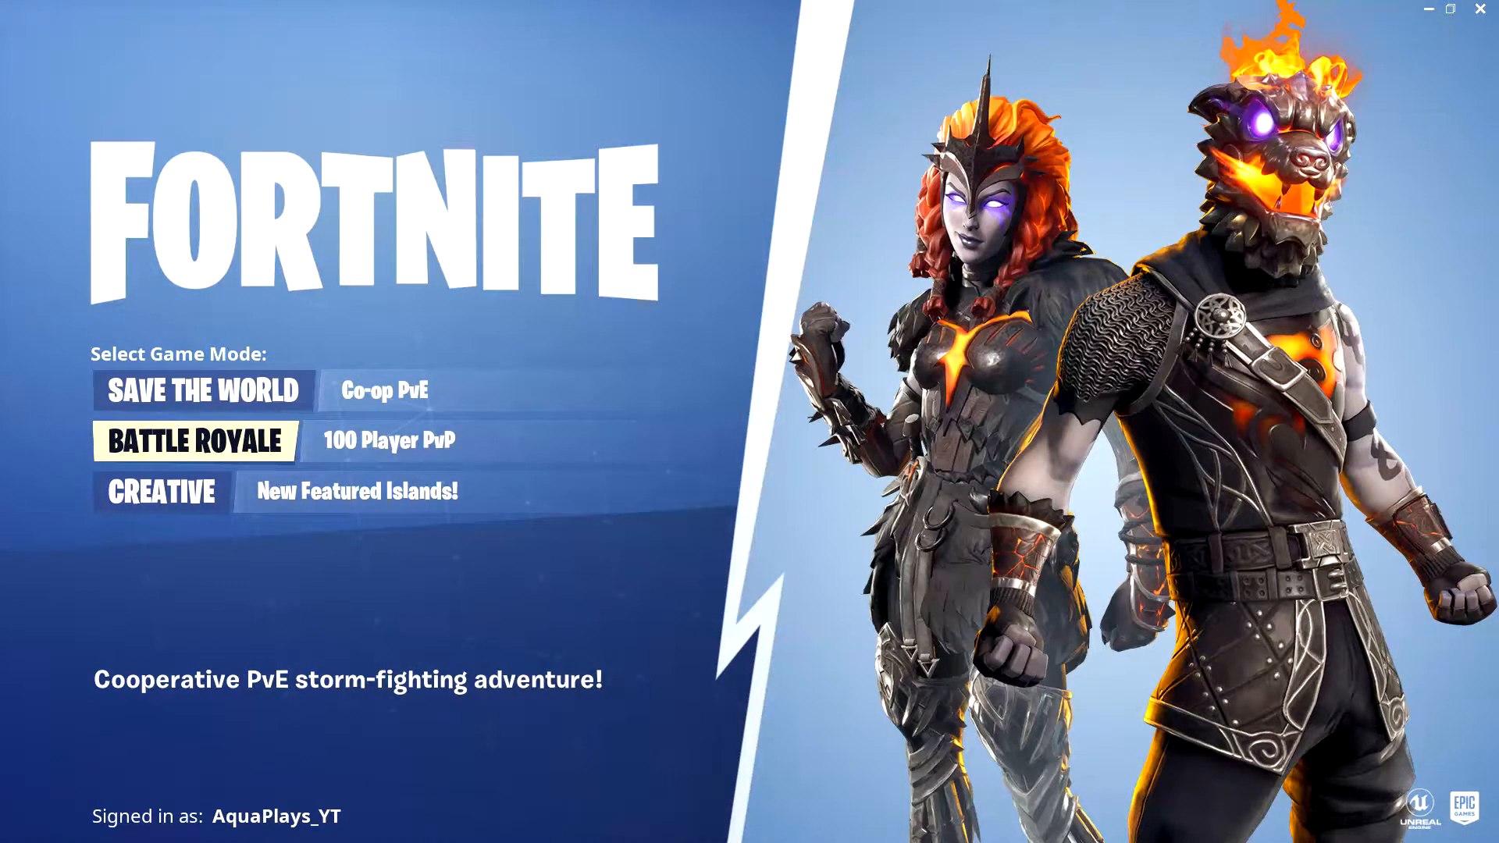
left_click(193, 440)
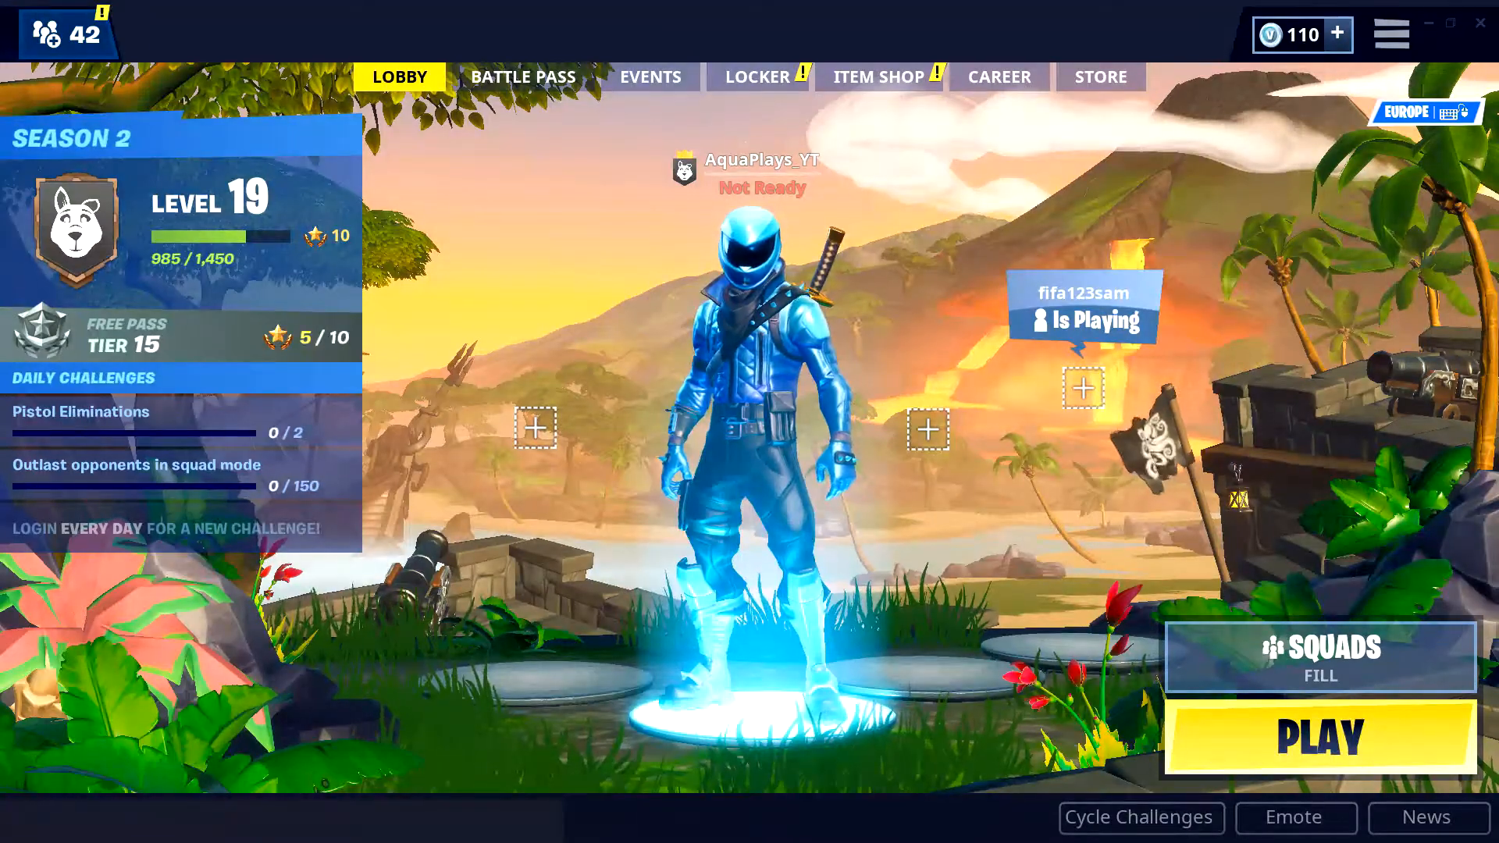
- In the Locker, open the first emote slot and preview an emote tile
left_click(757, 77)
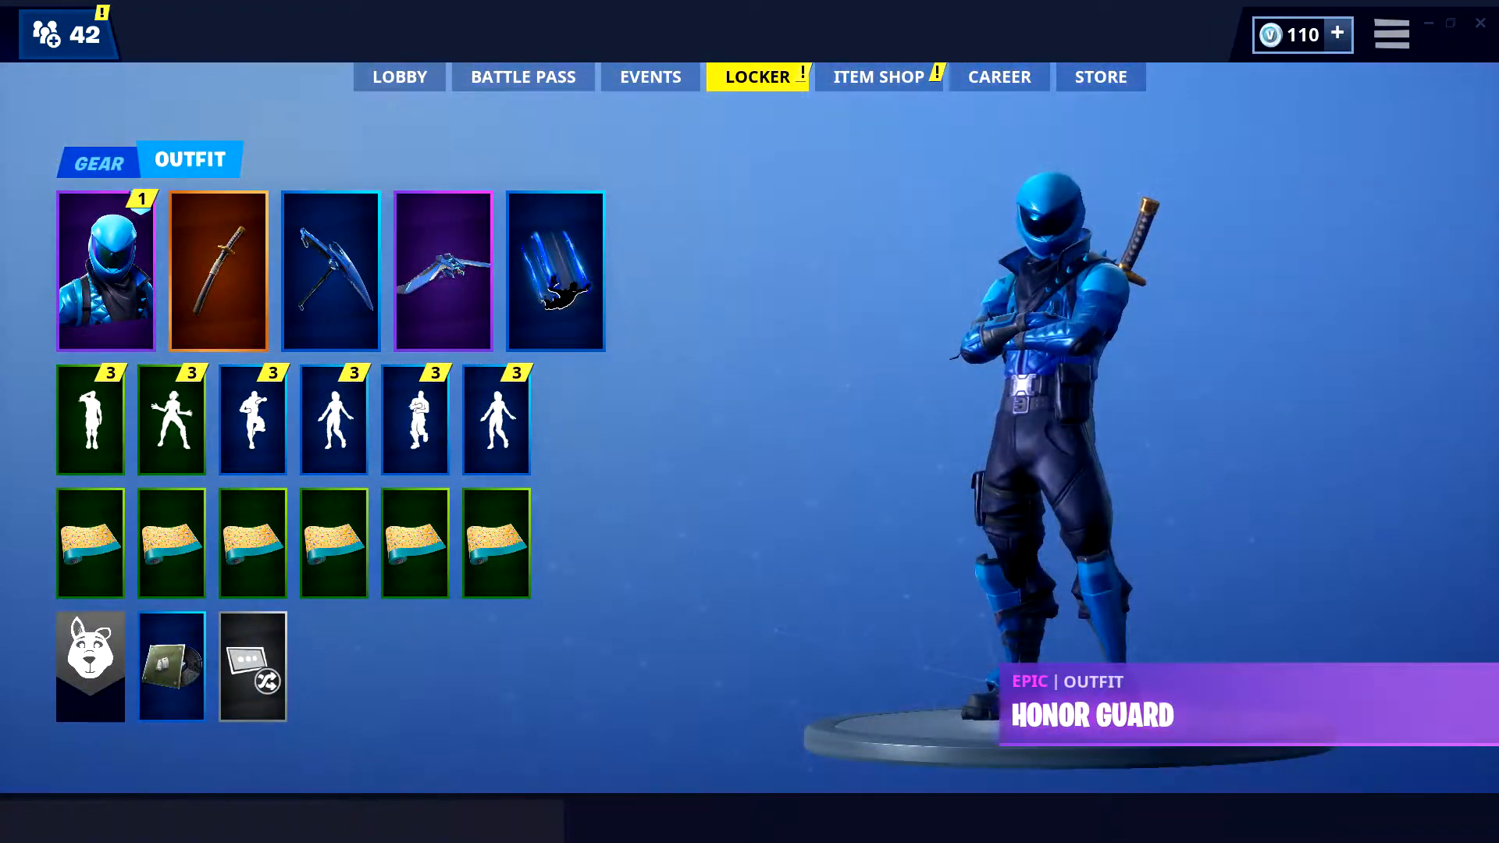
left_click(89, 420)
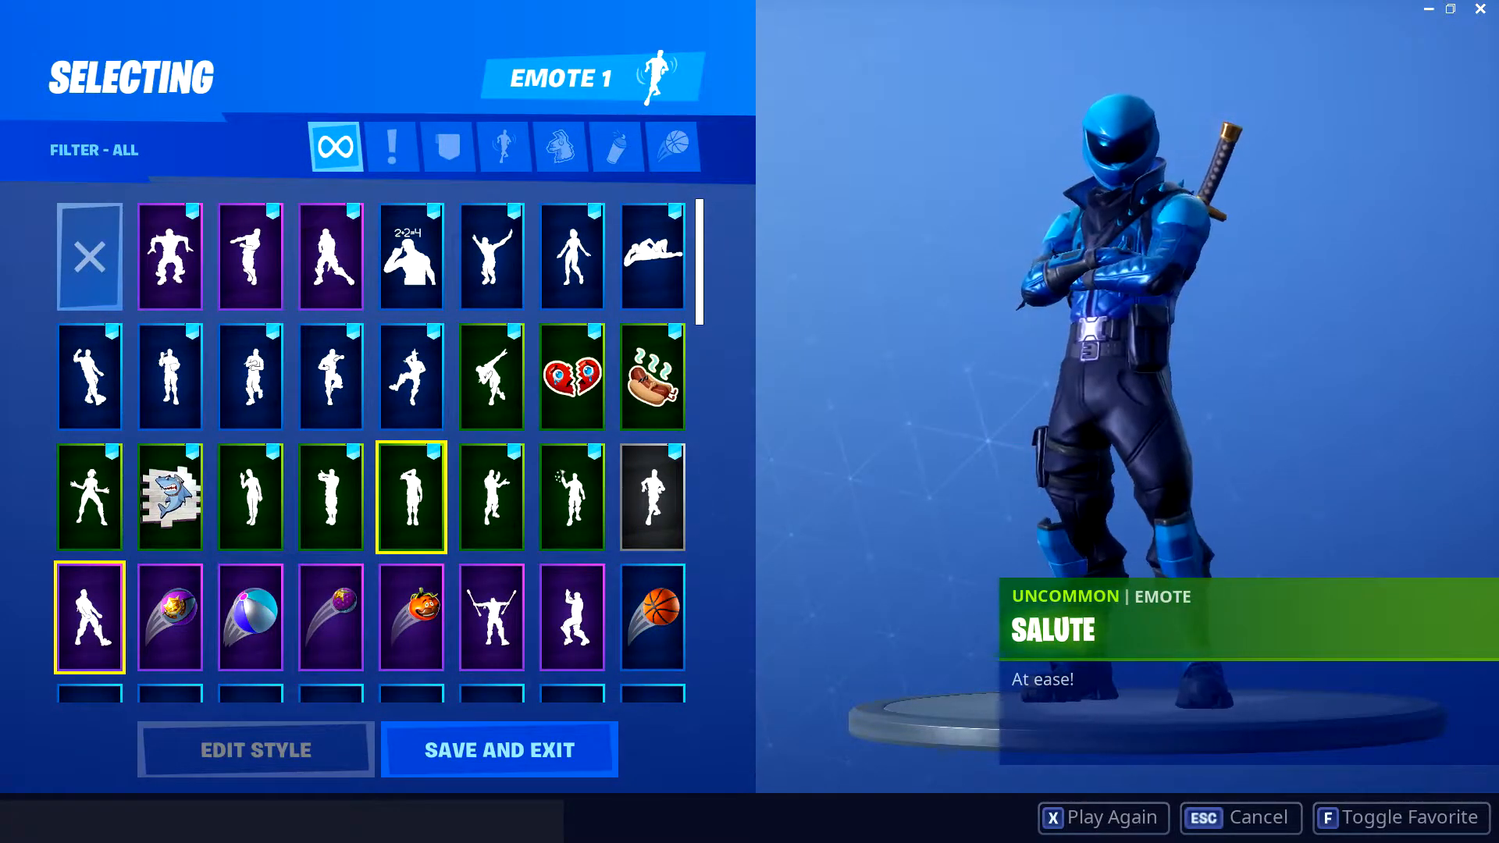
left_click(89, 616)
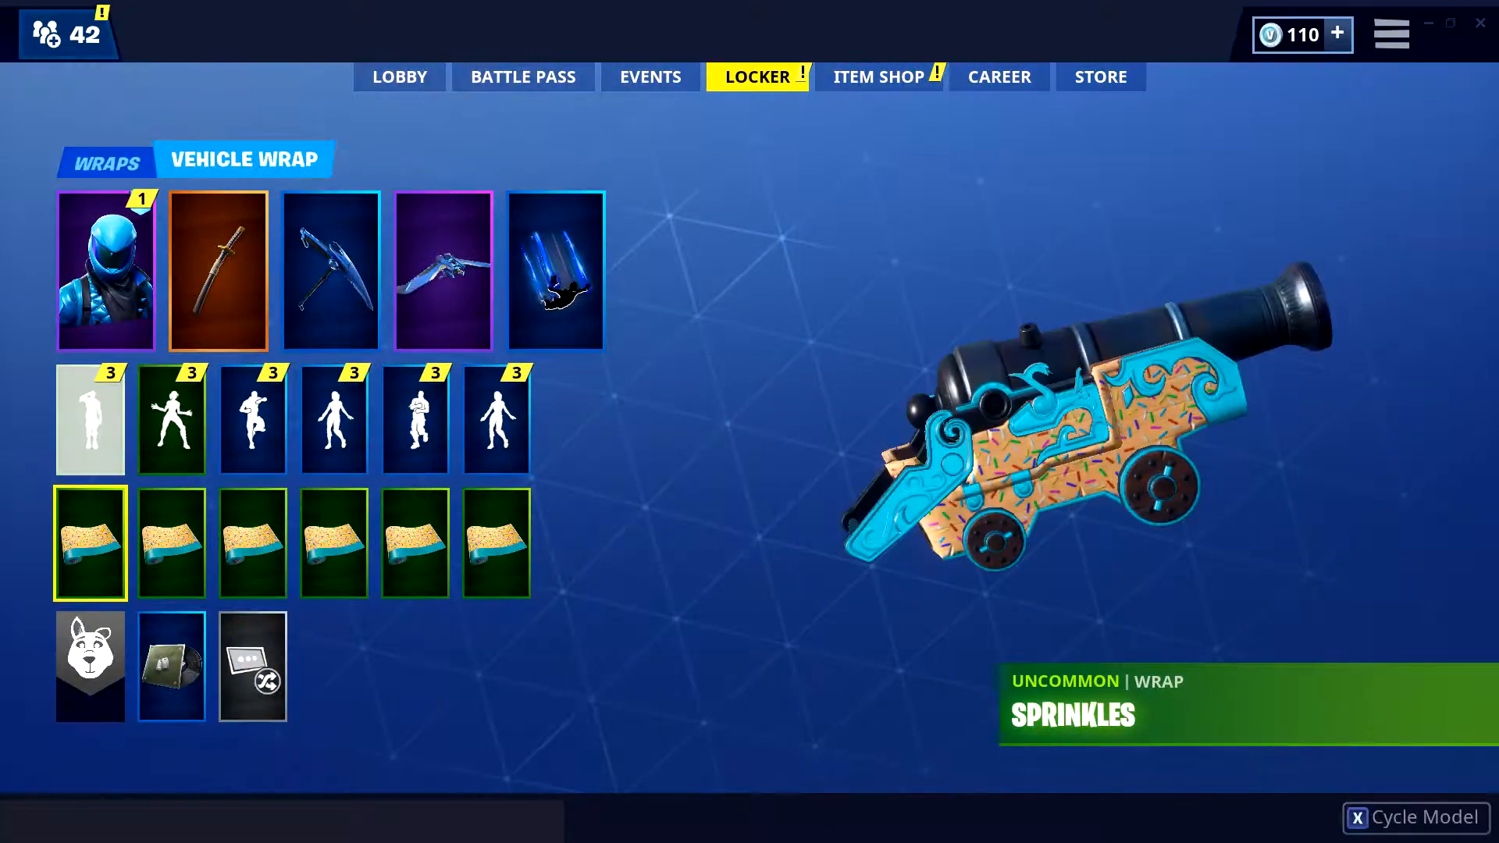
- Preview the patched emote in the first emote slot, then view the Item Shop and return to the lobby
left_click(399, 76)
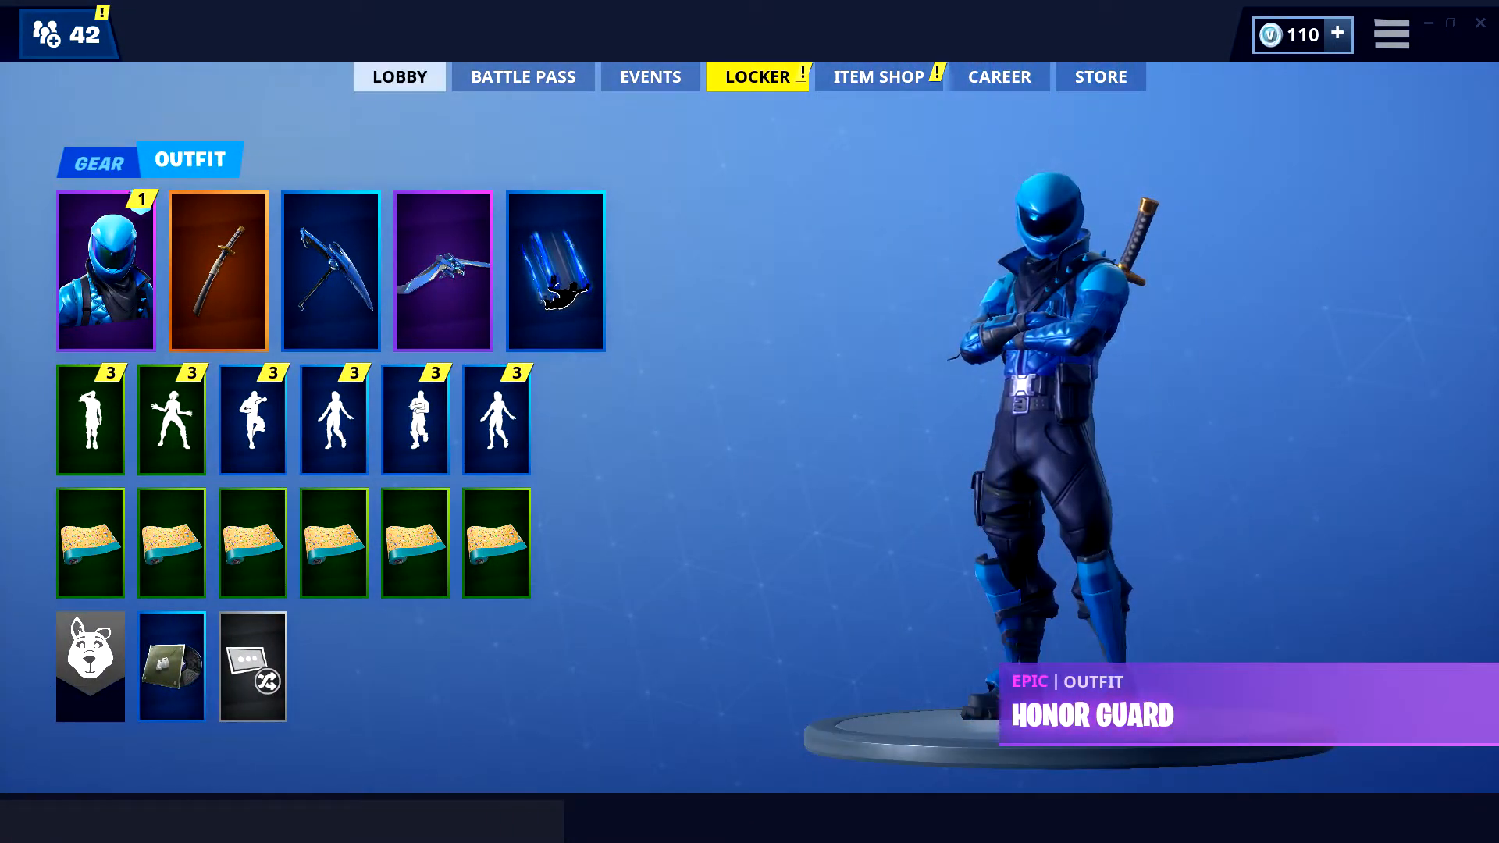
left_click(89, 420)
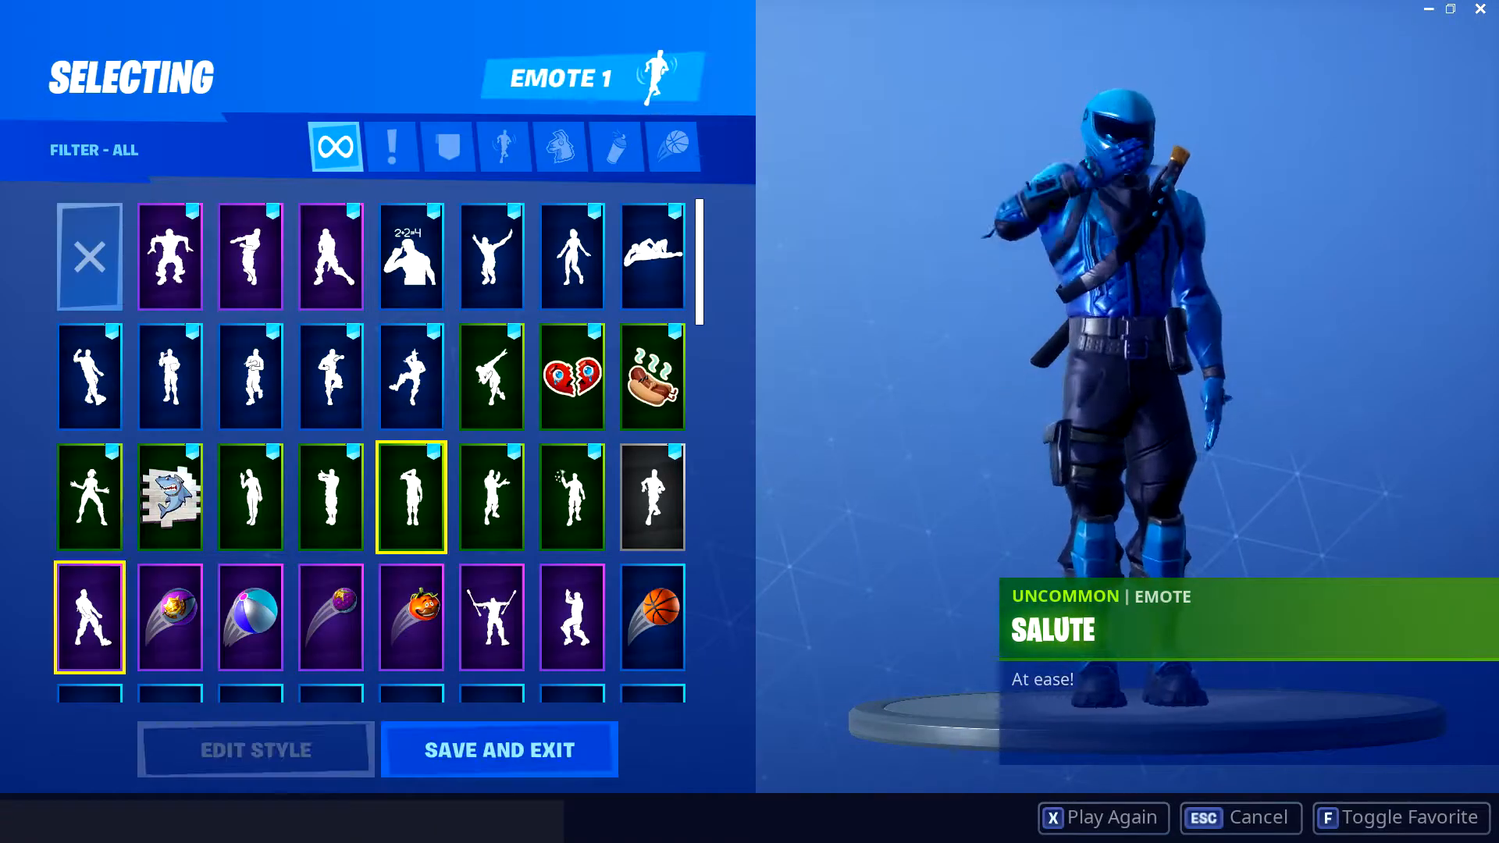
left_click(498, 750)
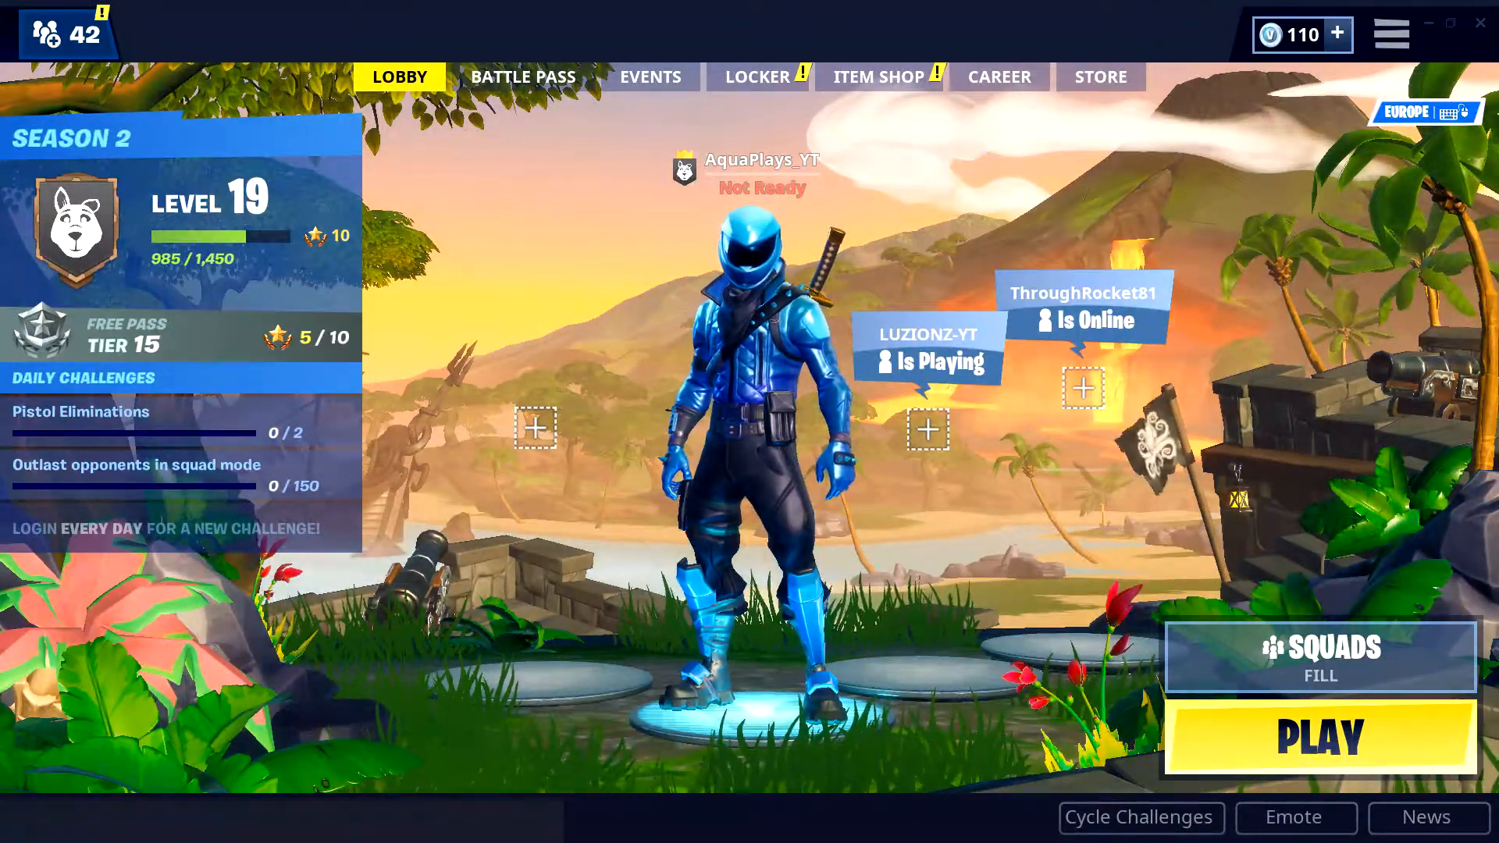
left_click(878, 76)
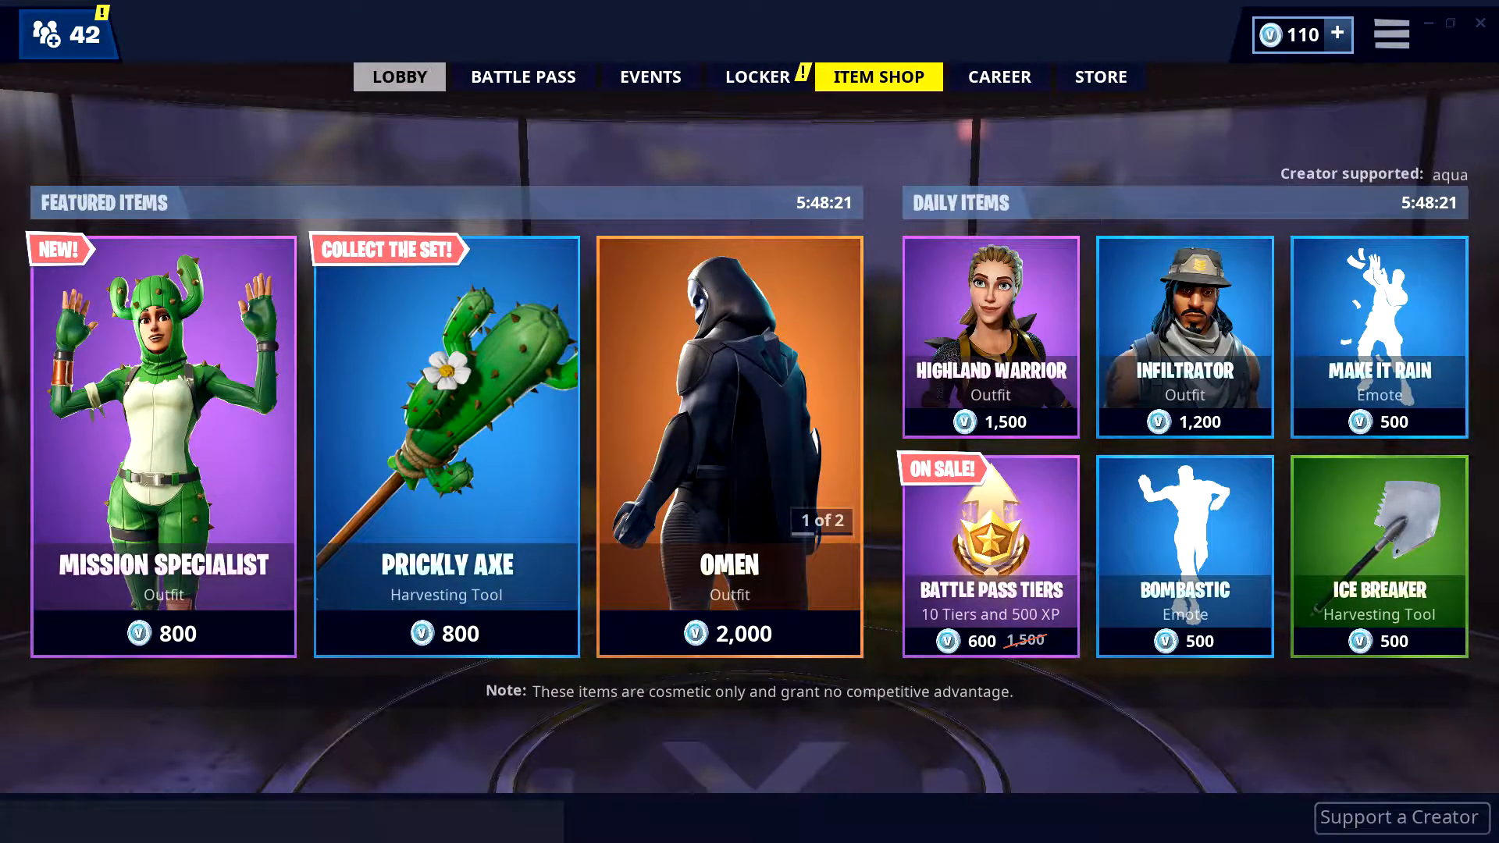
left_click(400, 77)
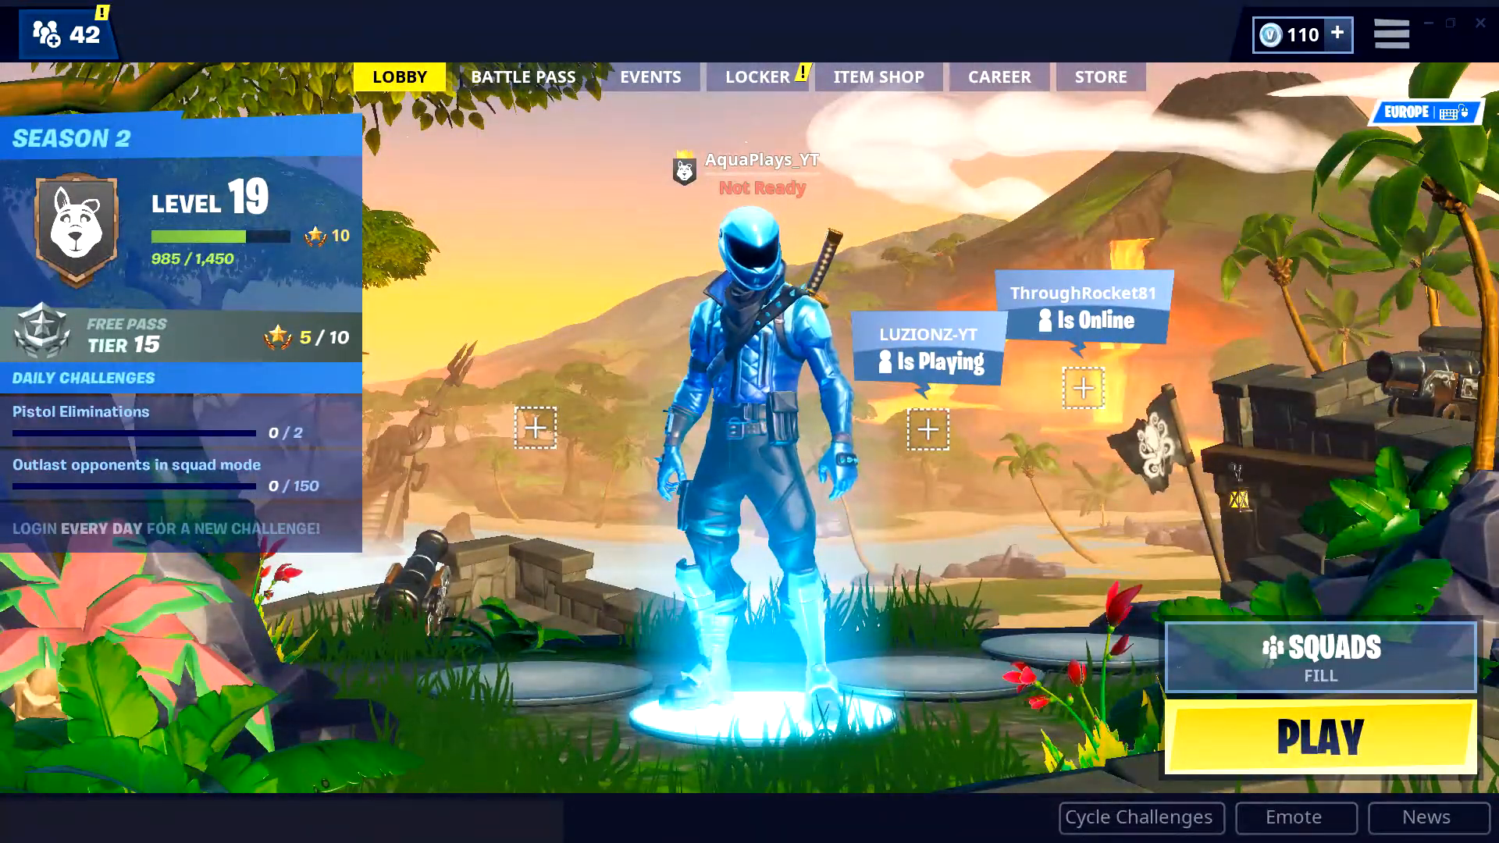